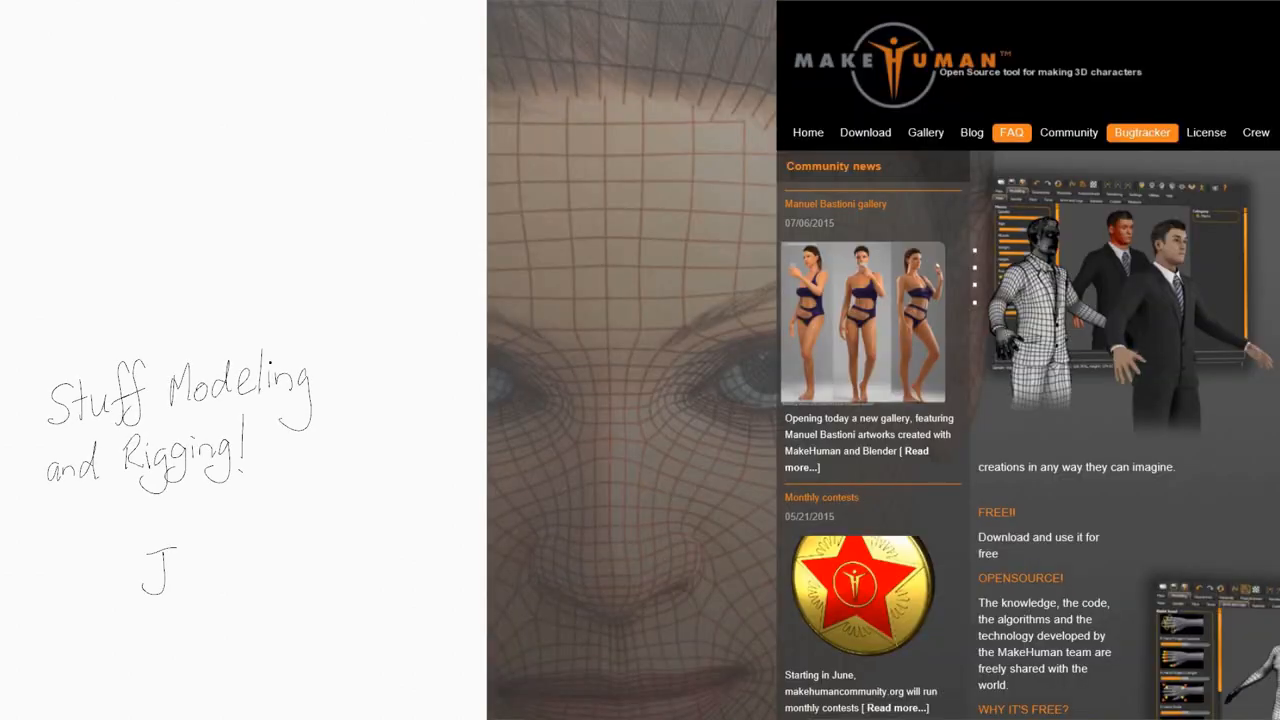
pyautogui.write('JUST CHEAT')
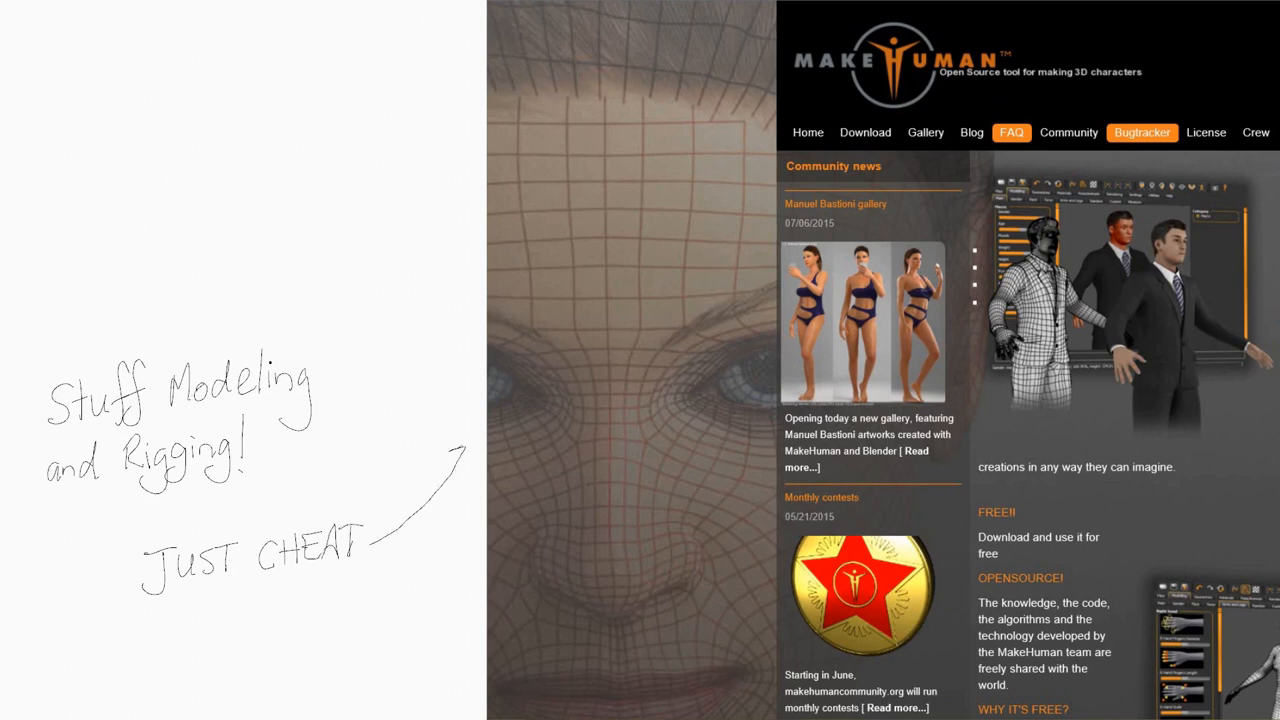